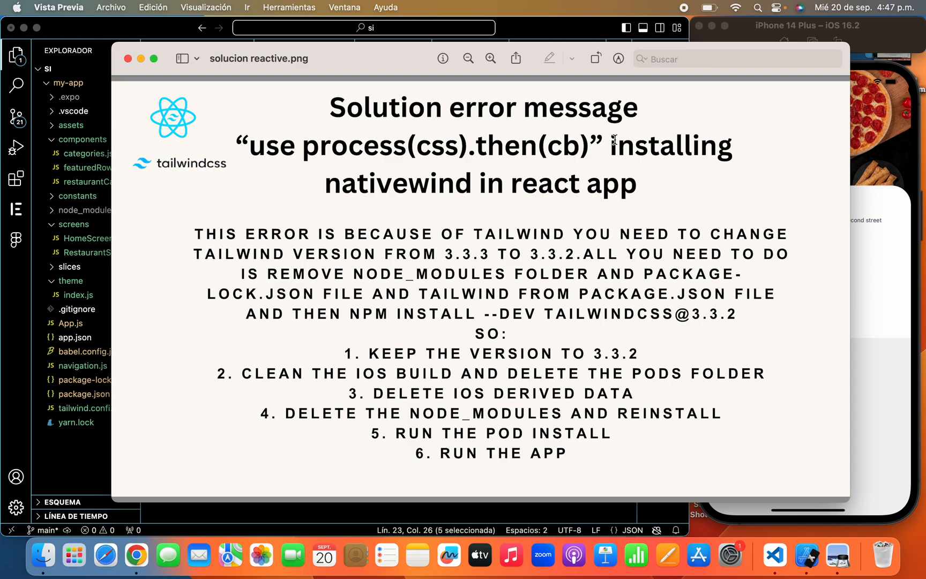
mouse_move(656, 189)
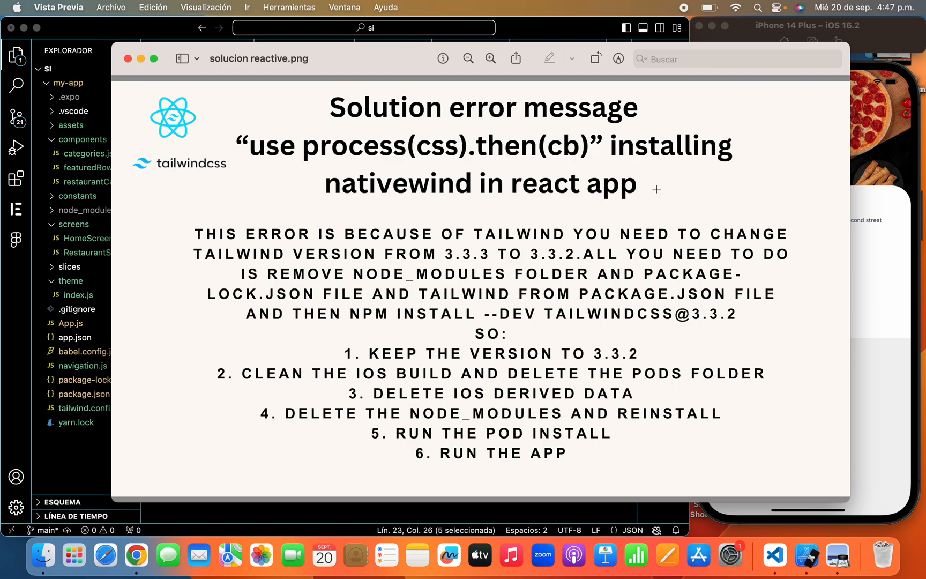
Step: Show the running app's Papa Johns screen in Simulator, then return to the nativewind solution image
double_click(262, 144)
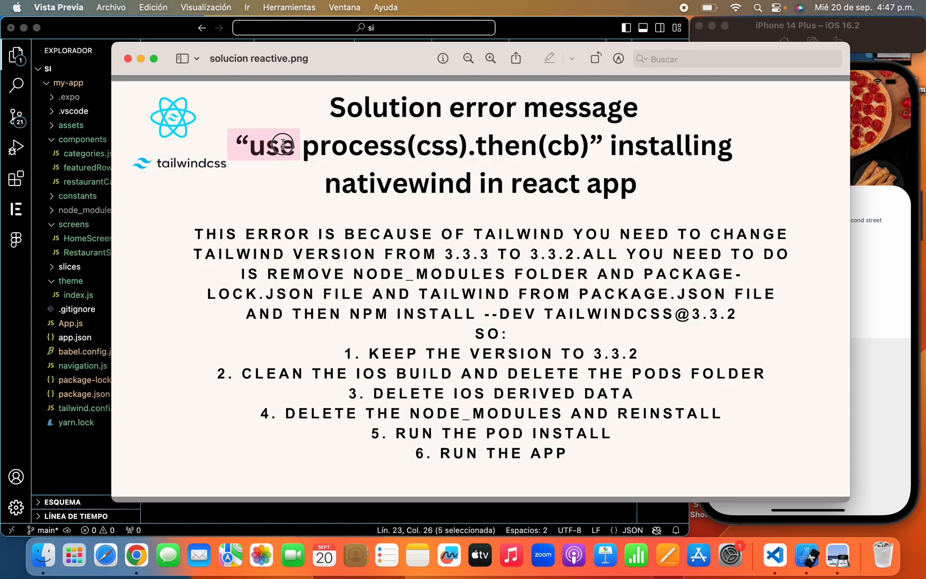
click(289, 198)
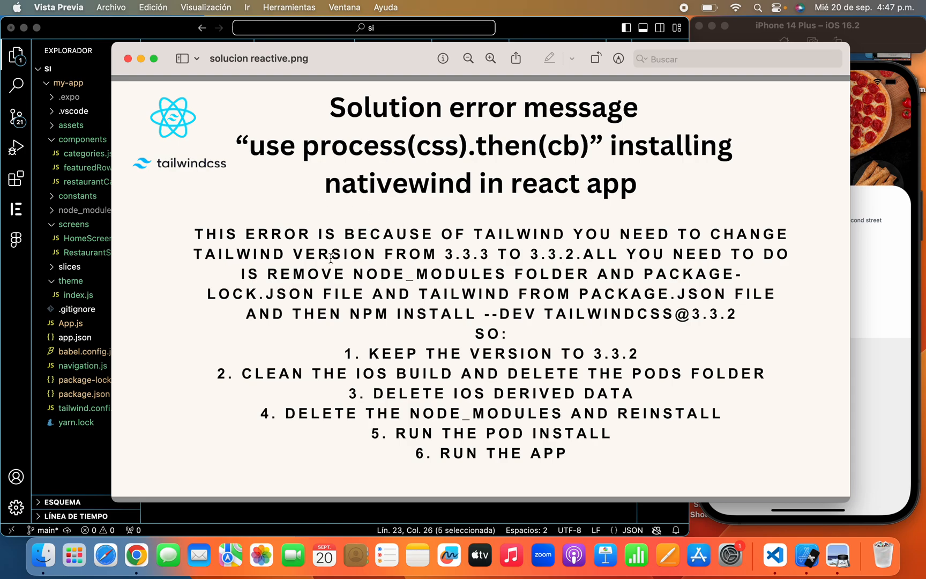
mouse_move(471, 247)
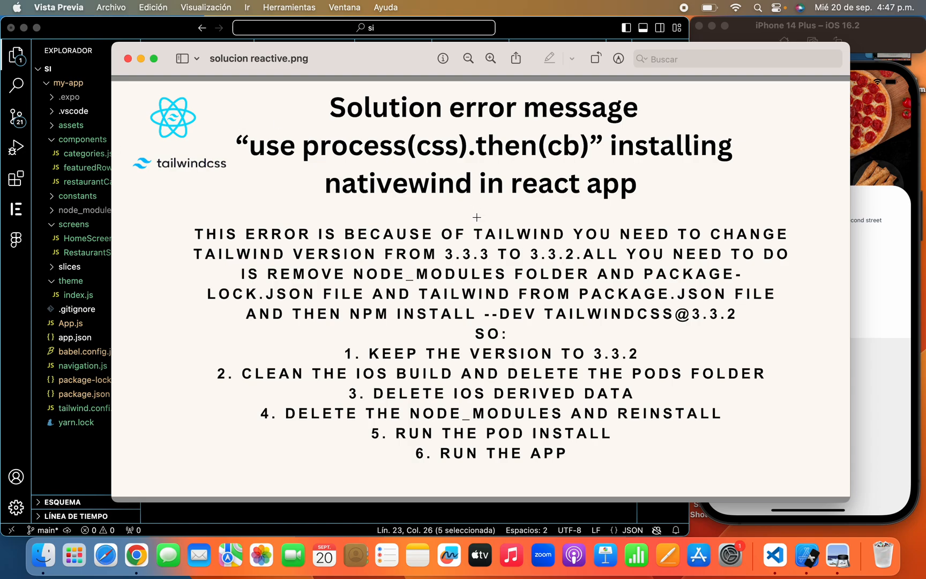
mouse_move(156, 144)
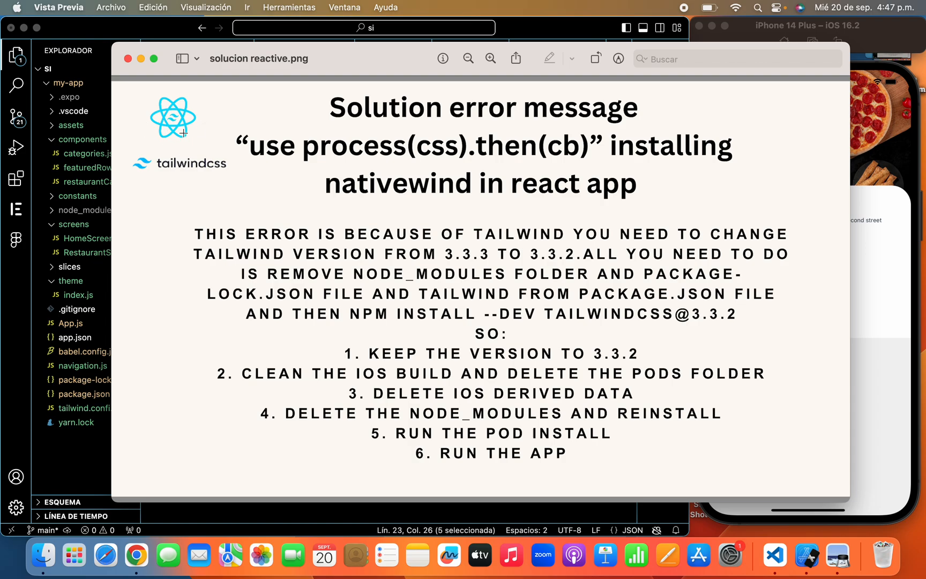
mouse_move(166, 150)
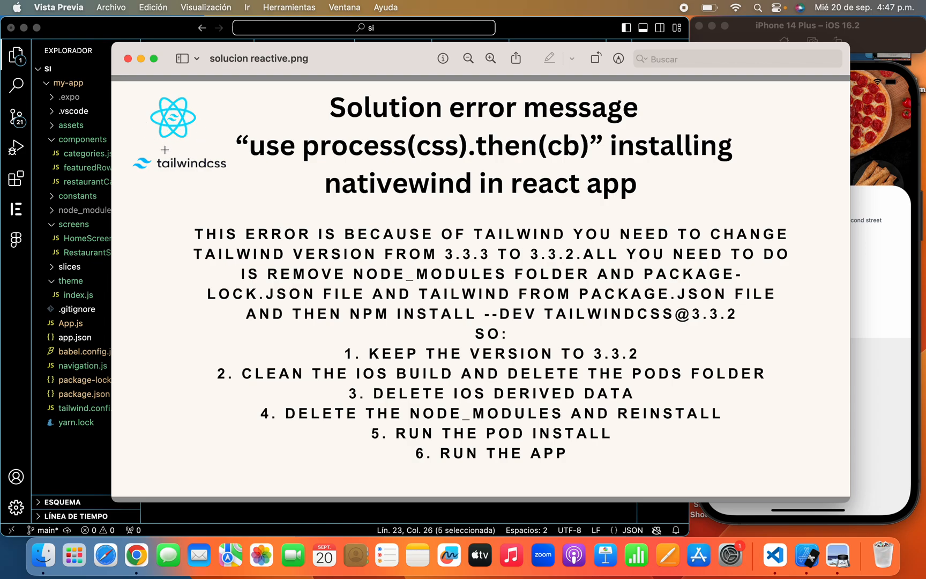
mouse_move(434, 341)
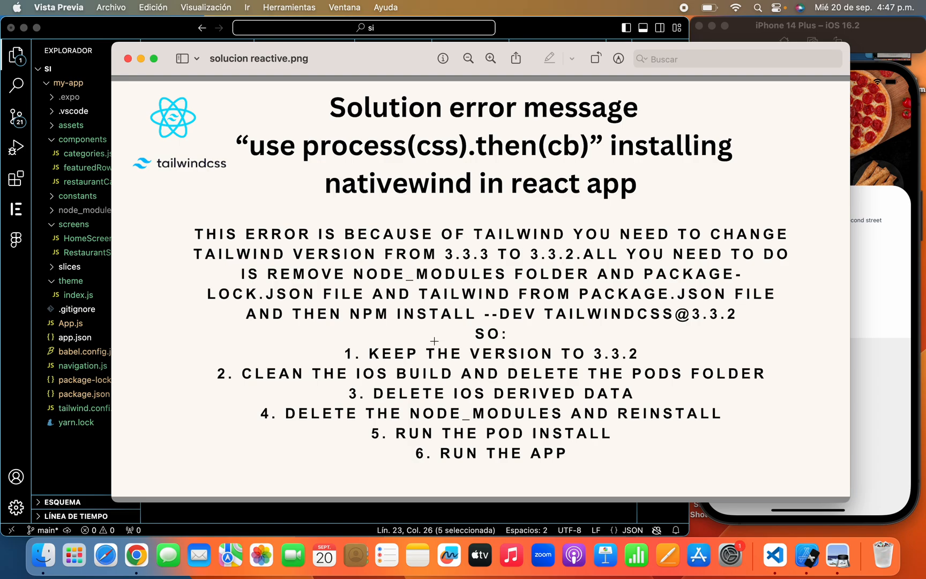
mouse_move(526, 493)
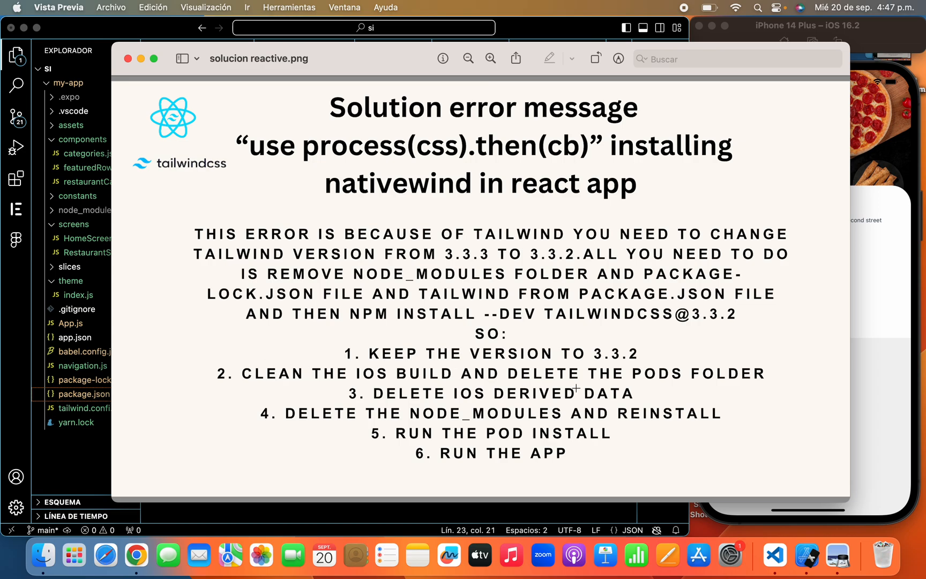
mouse_move(884, 313)
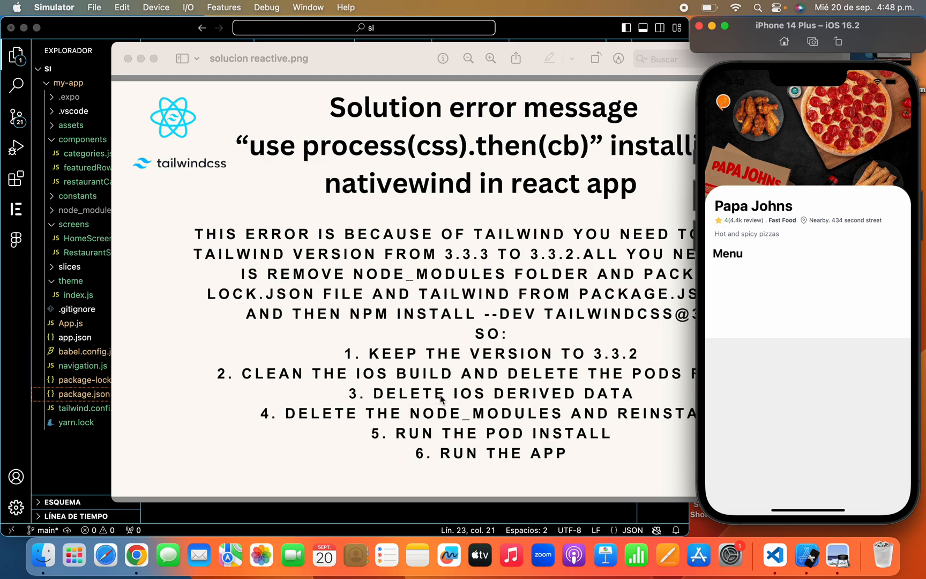
mouse_move(777, 298)
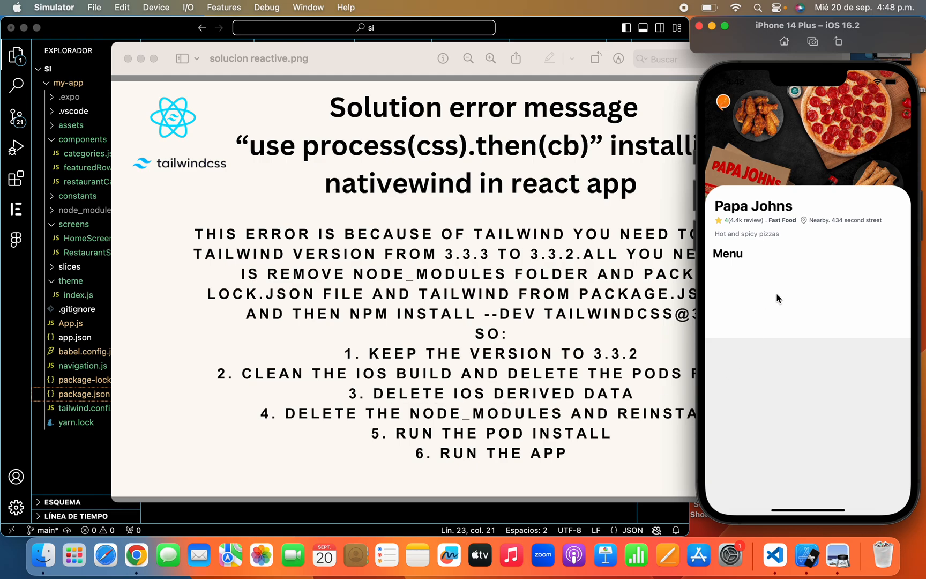
click(156, 7)
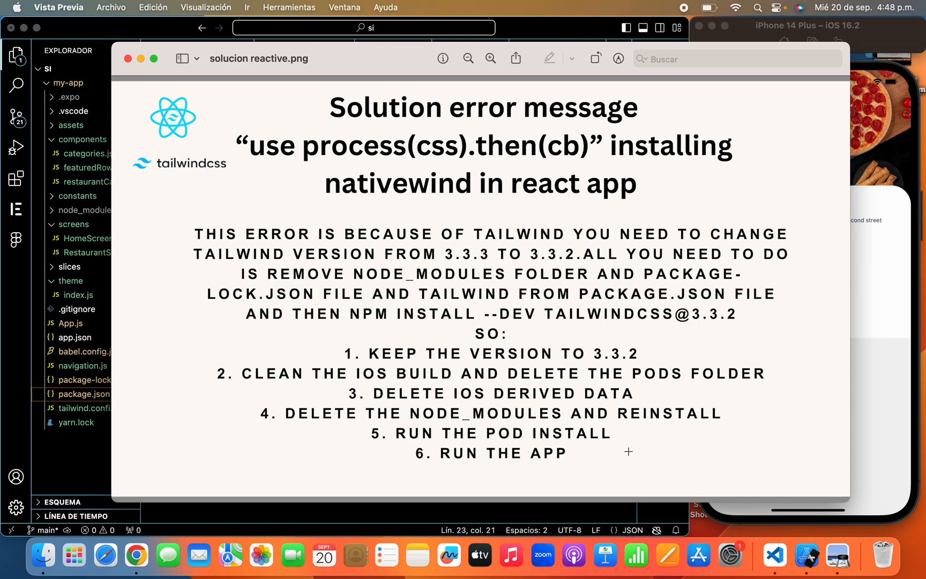
mouse_move(818, 428)
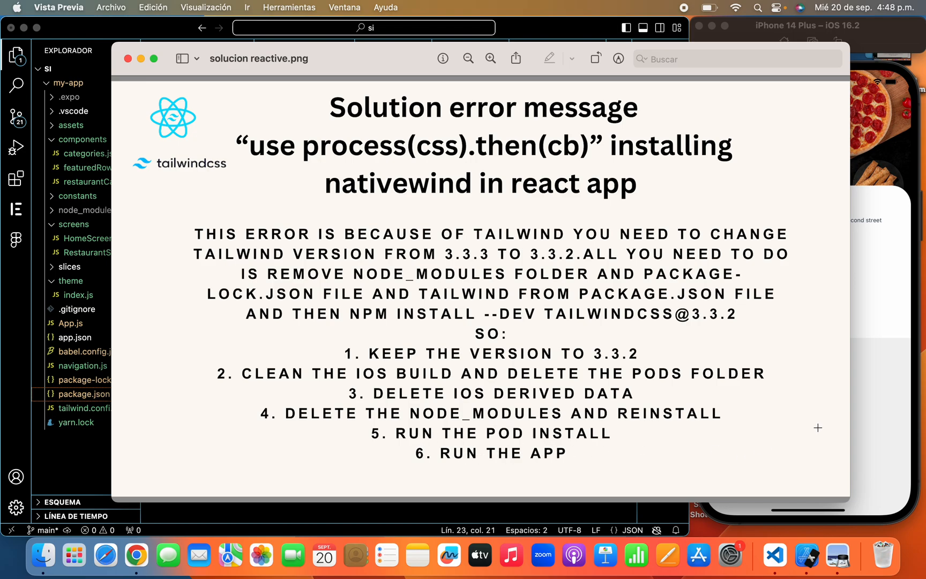